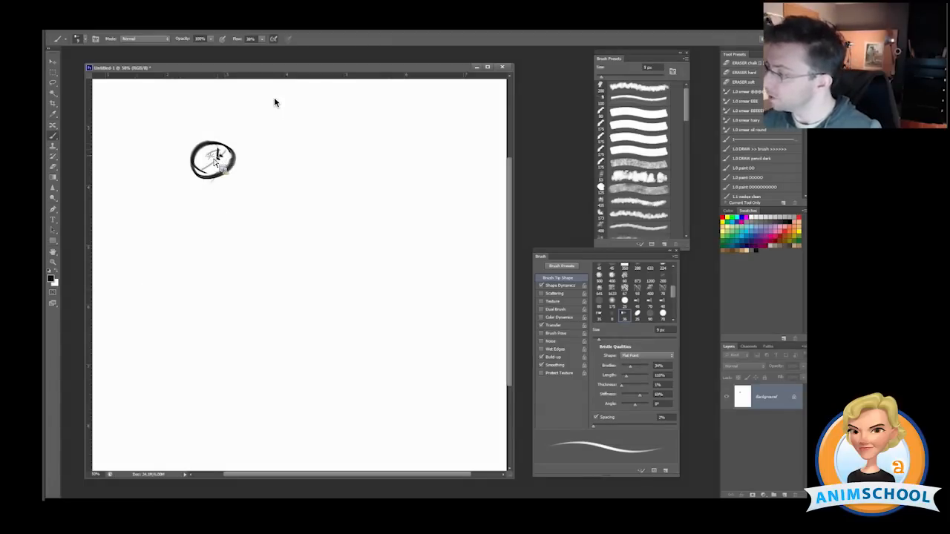
mouse_move(100, 391)
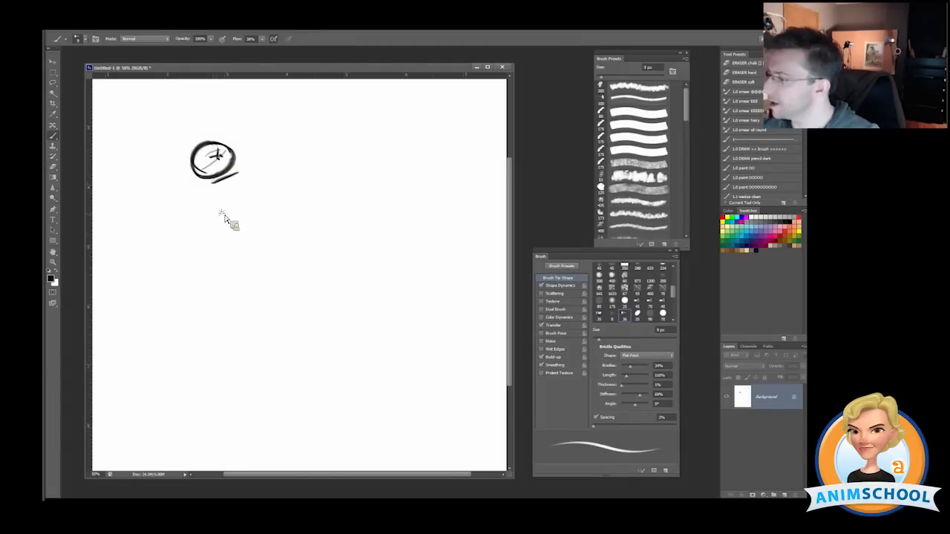
Draw the bottom and side edges of the box torso under the head, then start a second head at right
left_click_drag(206, 222, 236, 214)
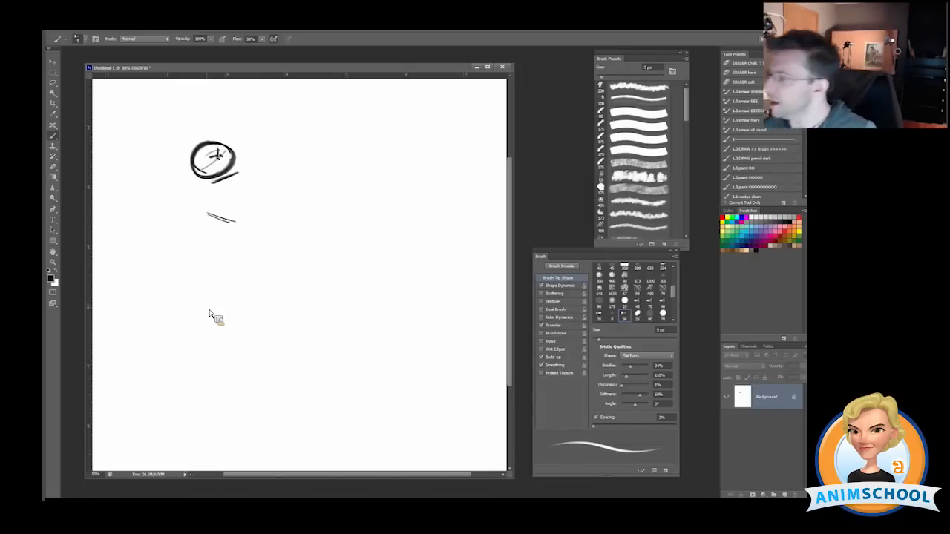
mouse_move(237, 181)
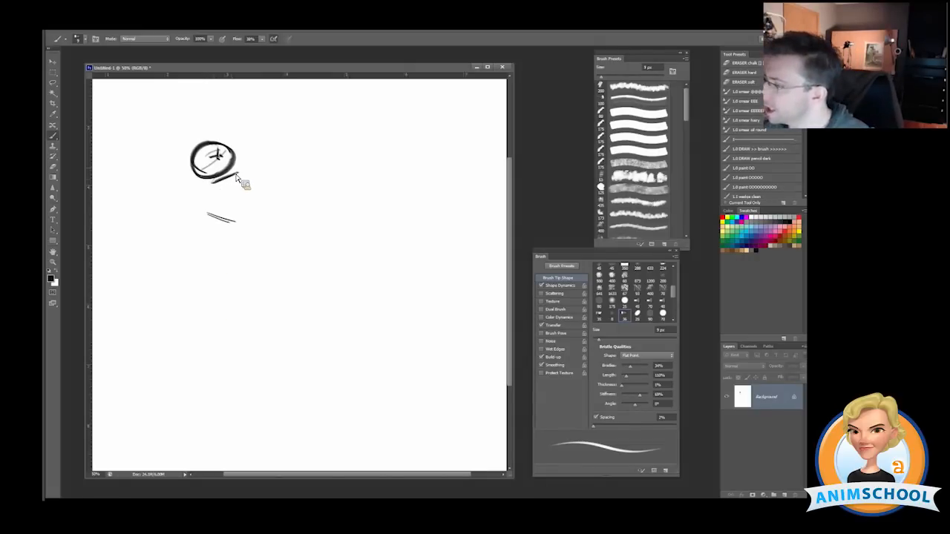
left_click_drag(215, 185, 219, 223)
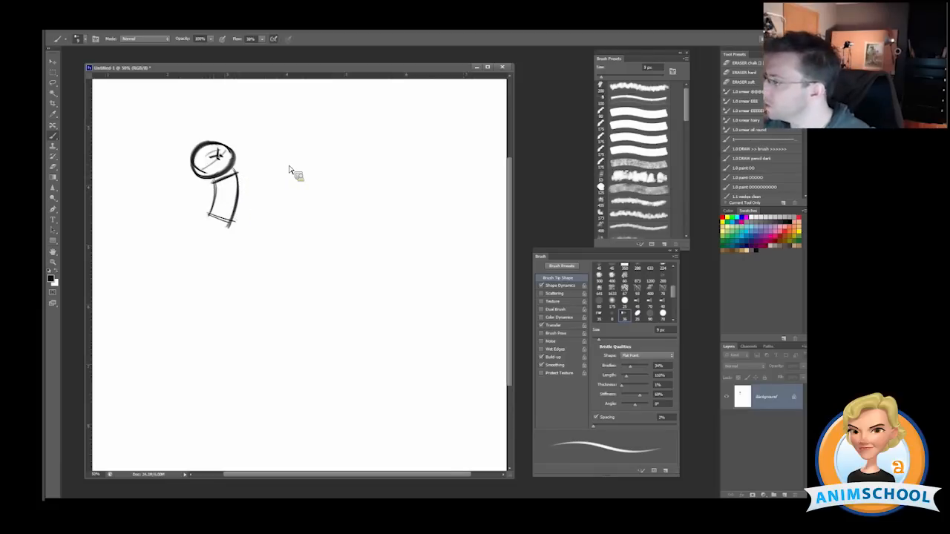
left_click_drag(293, 156, 297, 215)
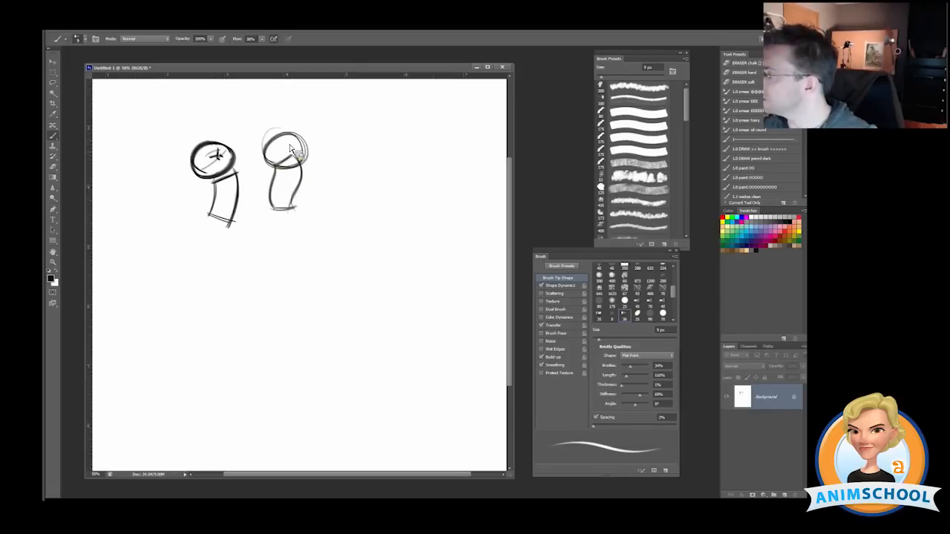
Refine the second figure's head and torso, then add legs and an arm to the first figure
left_click_drag(274, 148, 300, 160)
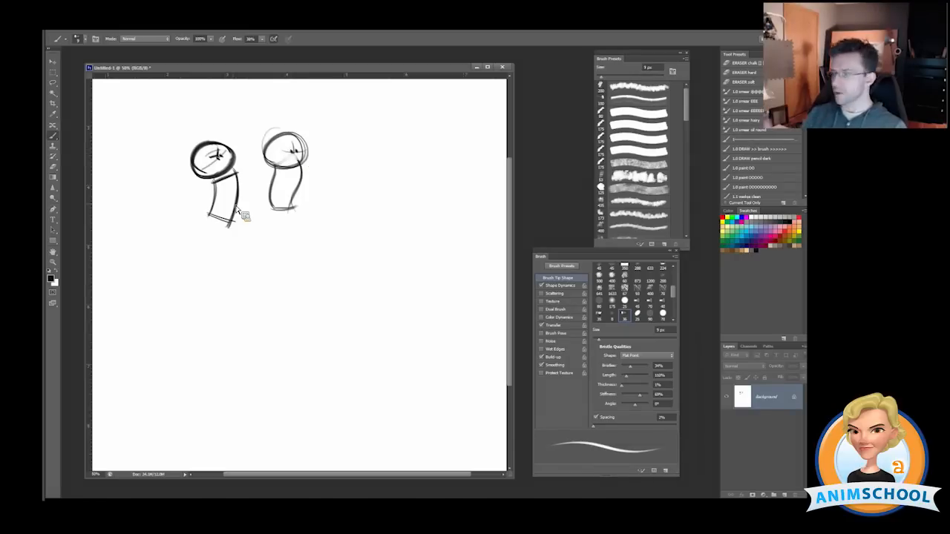
mouse_move(215, 230)
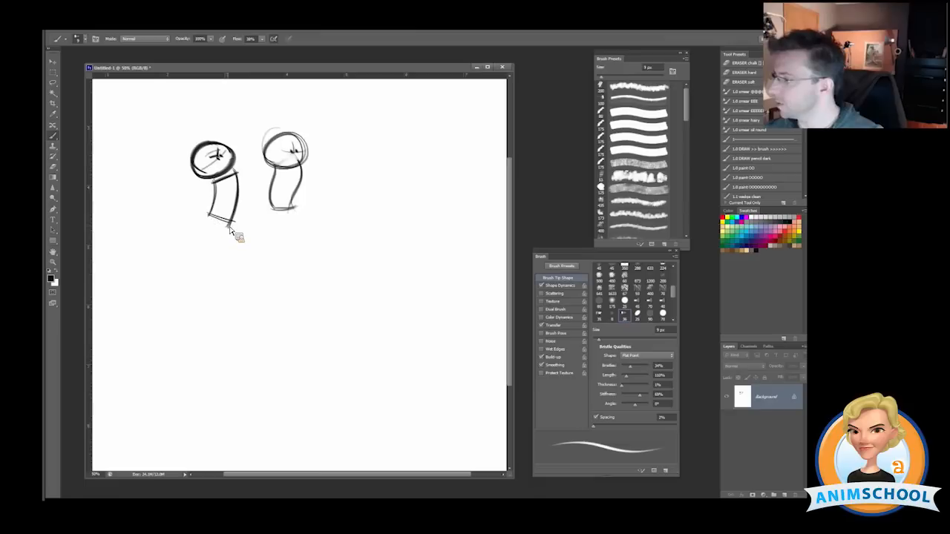
left_click_drag(236, 223, 223, 264)
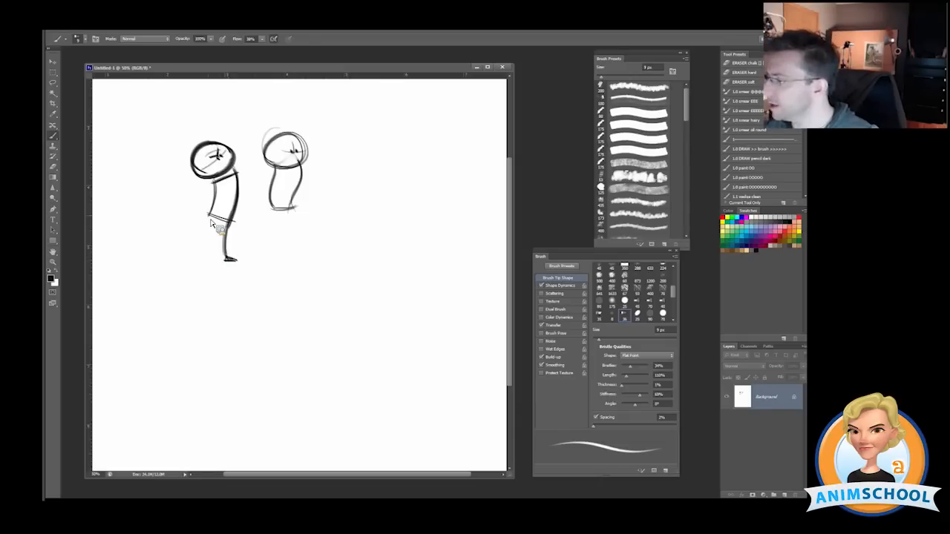
left_click_drag(222, 212, 218, 256)
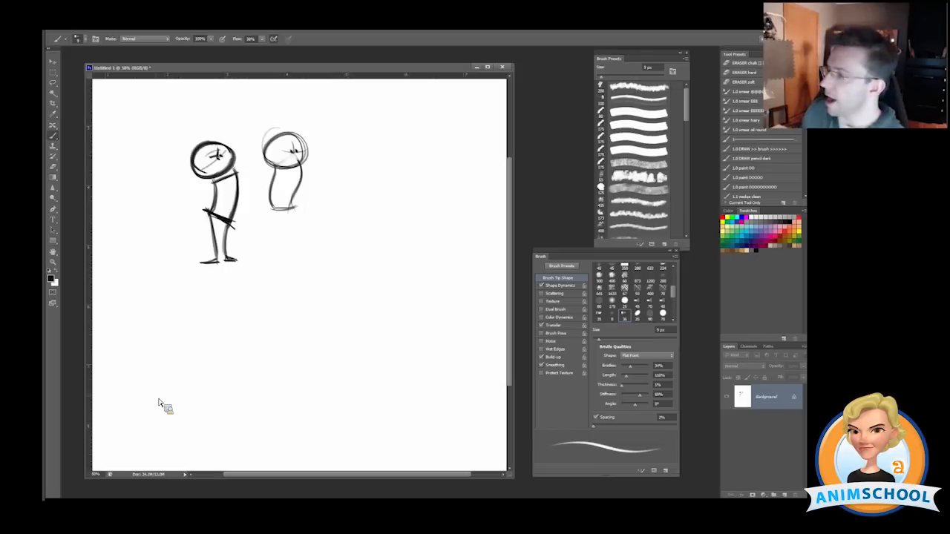
mouse_move(295, 200)
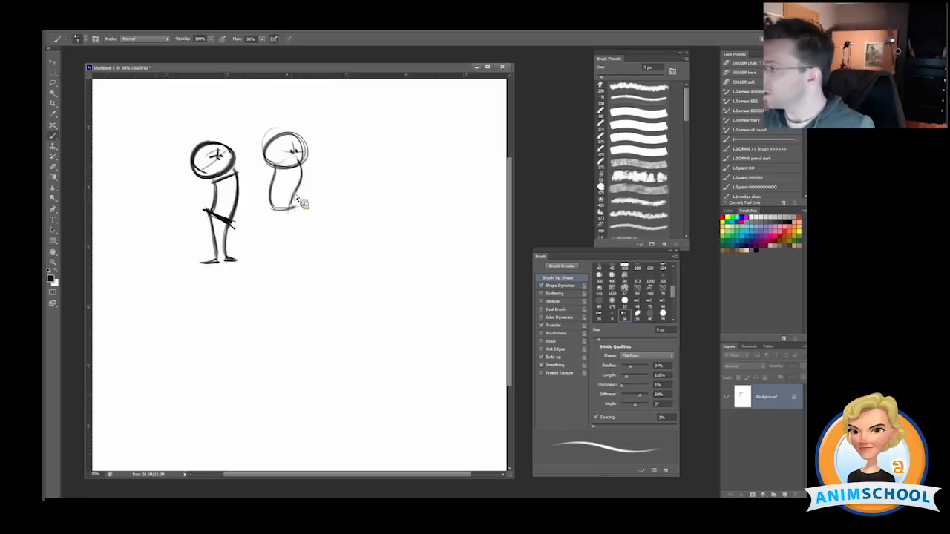
Draw legs and feet under the second figure's torso so it stands beside the first
left_click_drag(278, 200, 278, 252)
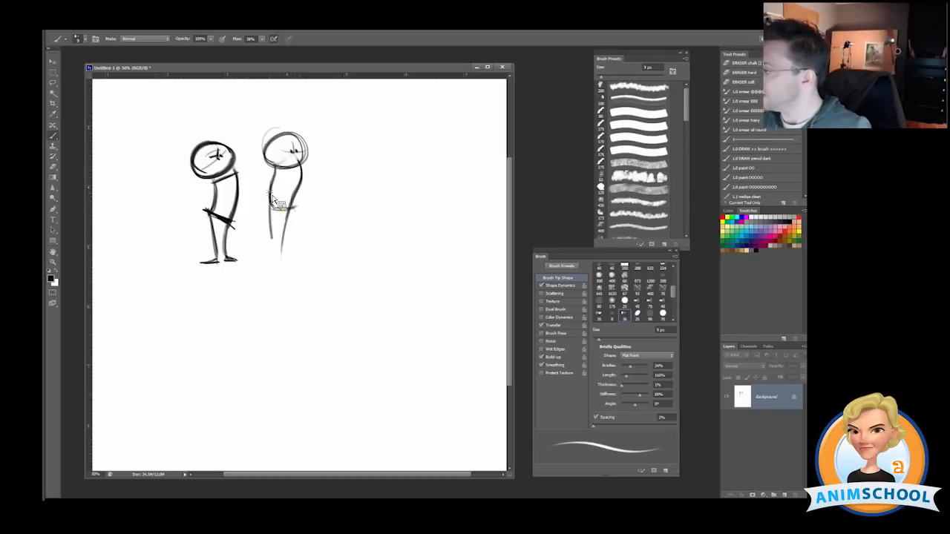
left_click_drag(267, 197, 278, 260)
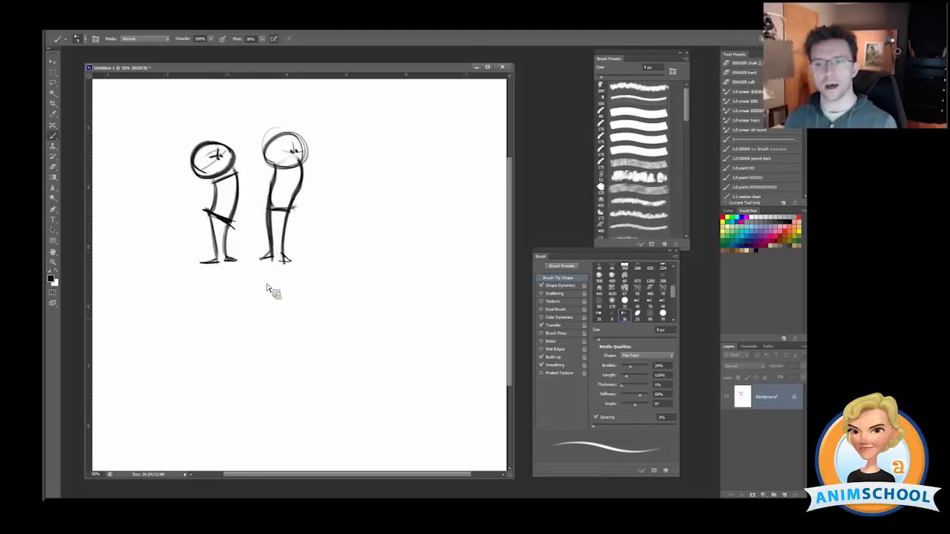
mouse_move(233, 325)
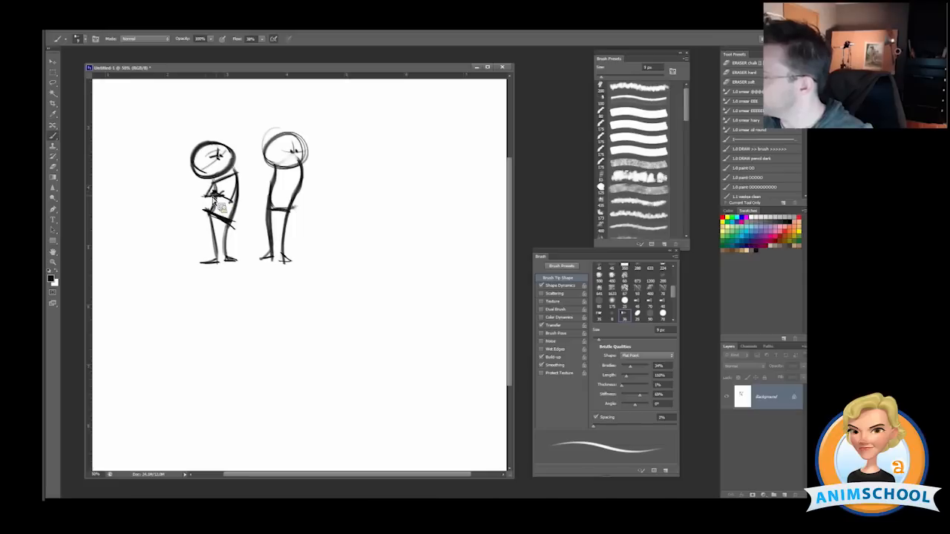
Sketch folded arms across the first figure's chest
left_click_drag(219, 197, 245, 212)
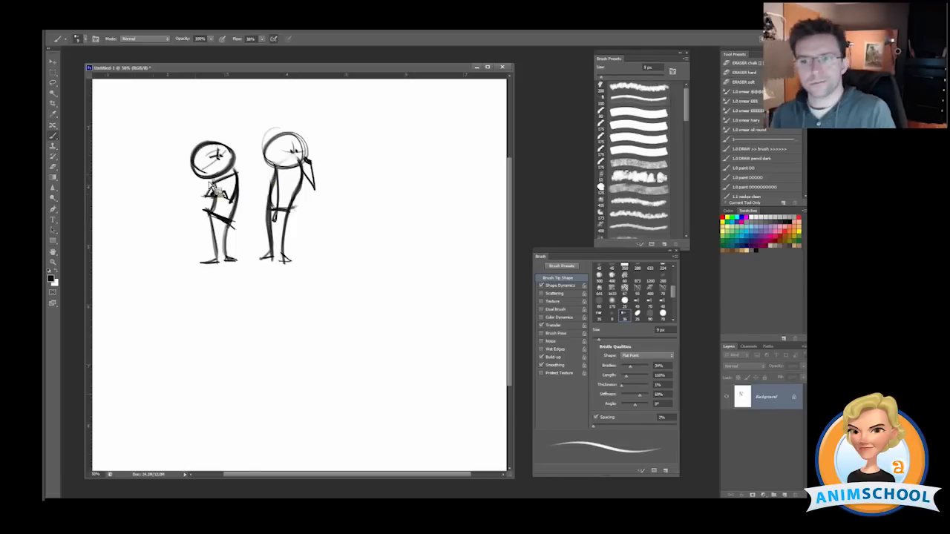
mouse_move(160, 204)
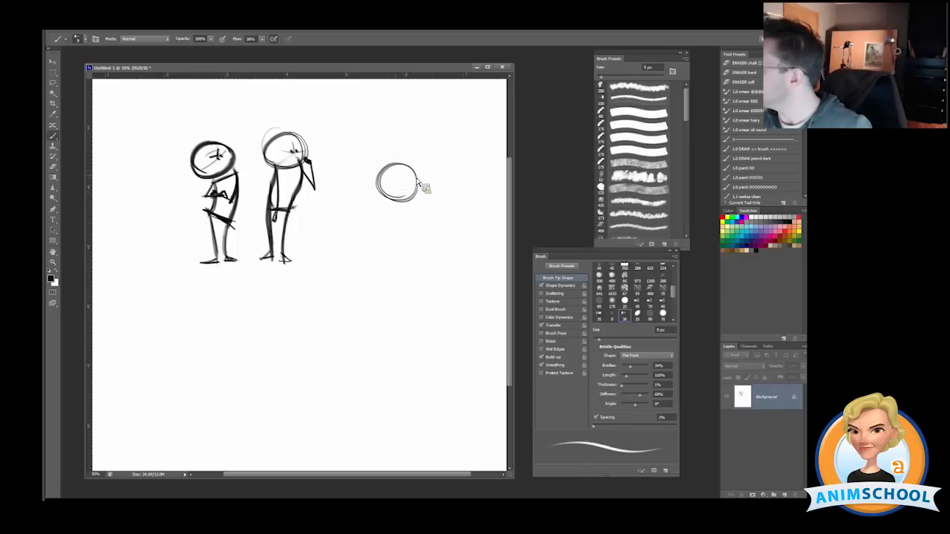
Sketch a hunched third figure at right with circle head, bent body and a hanging arm
left_click_drag(394, 193, 379, 238)
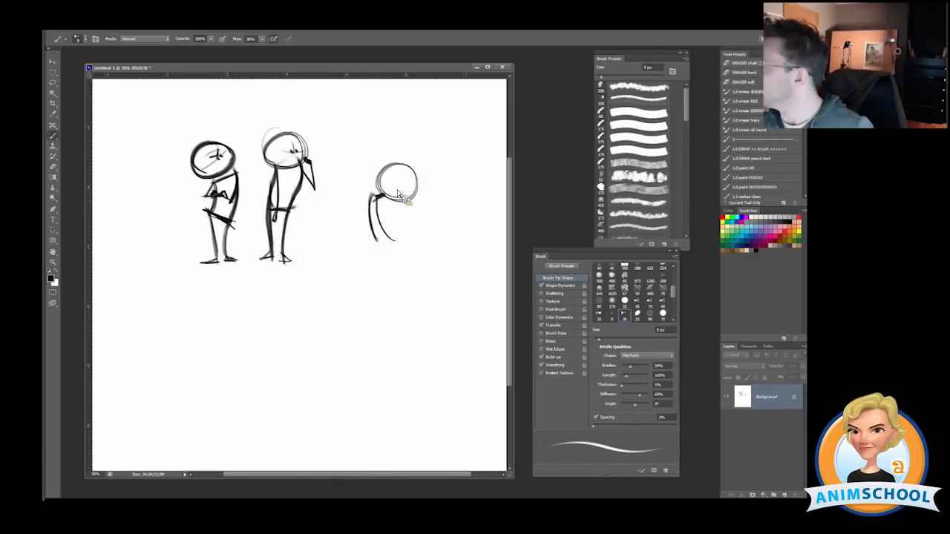
left_click_drag(401, 208, 378, 256)
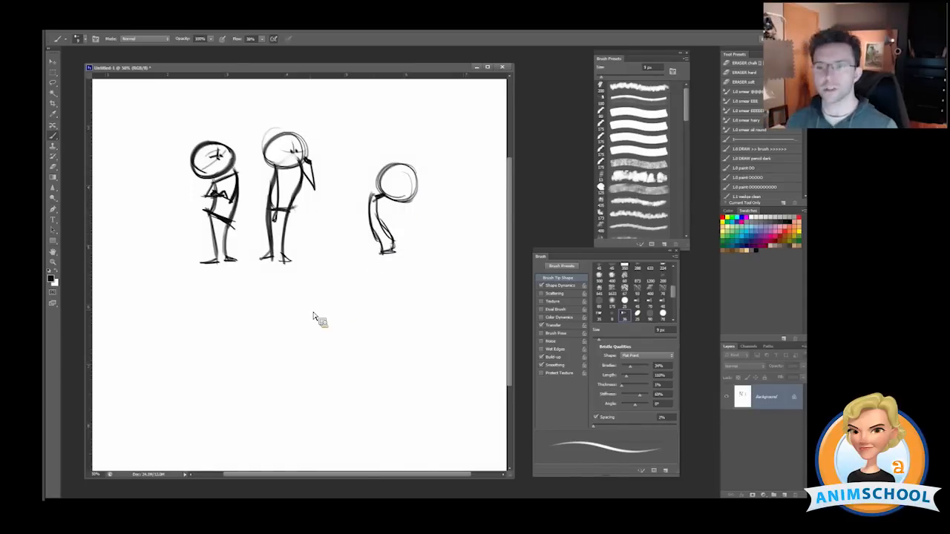
mouse_move(363, 260)
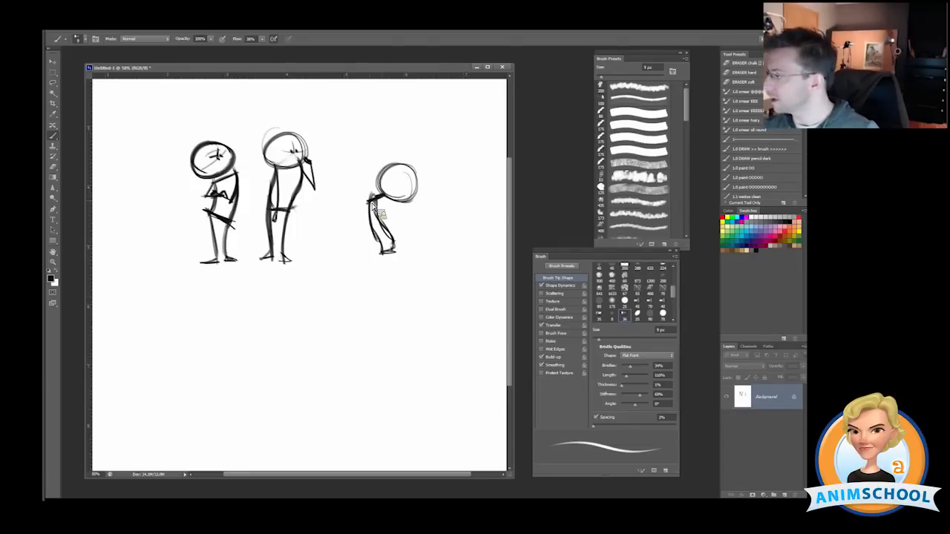
left_click_drag(386, 222, 383, 319)
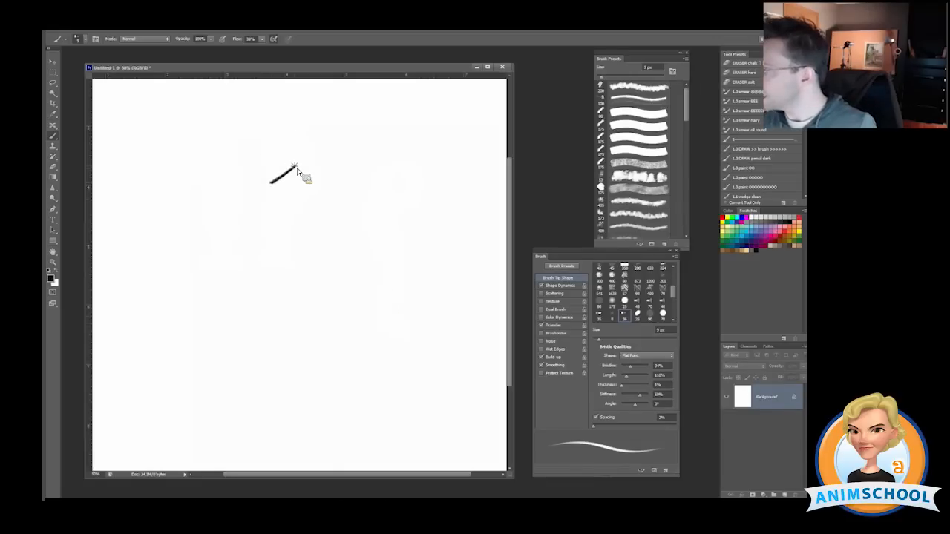
Draw the top edge and reinforced right side of a slanted box torso near the centre
left_click_drag(271, 223, 301, 237)
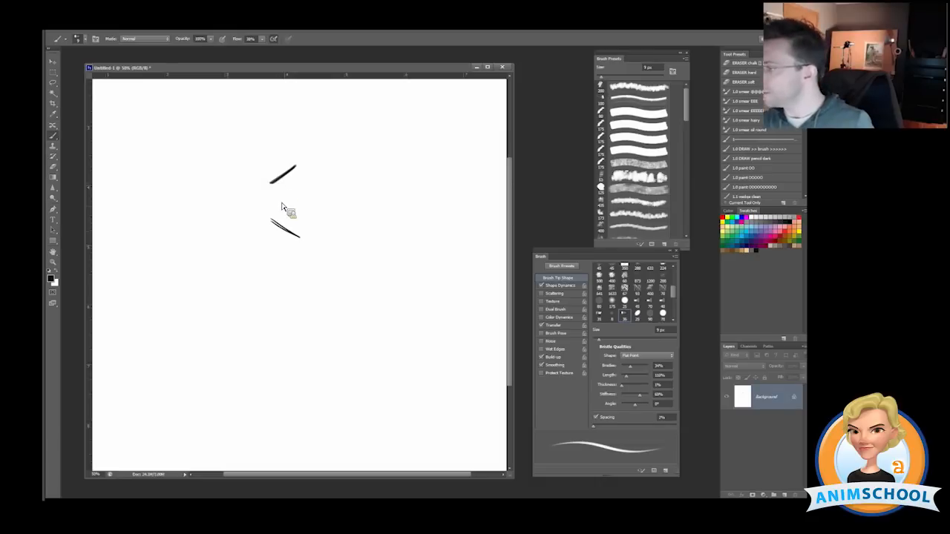
mouse_move(278, 189)
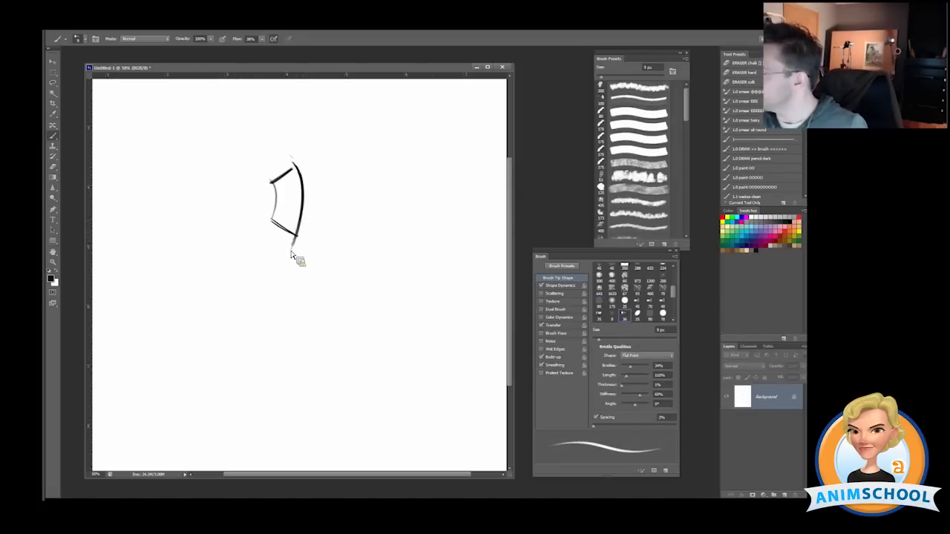
left_click_drag(294, 238, 311, 167)
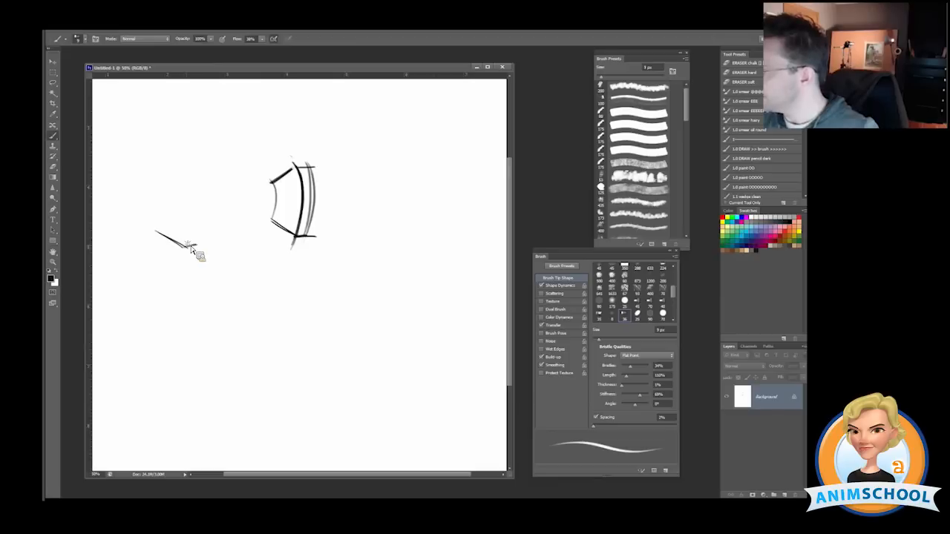
mouse_move(119, 319)
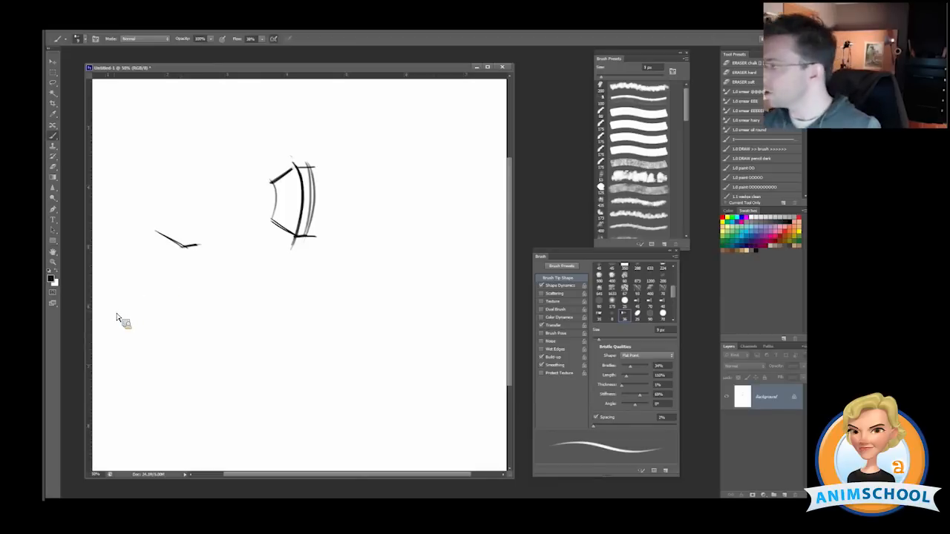
Sketch a second box torso at left and add a head stroke above it
left_click_drag(161, 173, 201, 171)
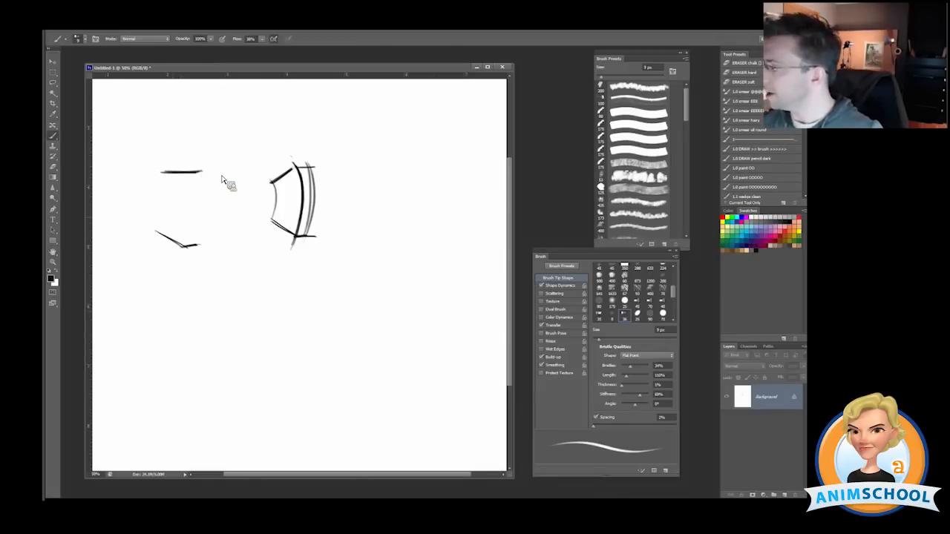
mouse_move(171, 236)
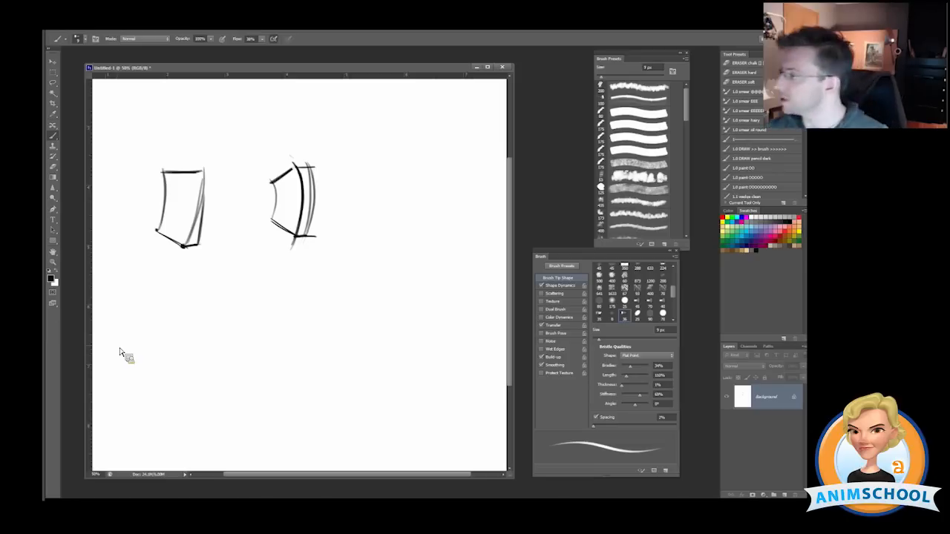
left_click_drag(171, 149, 215, 148)
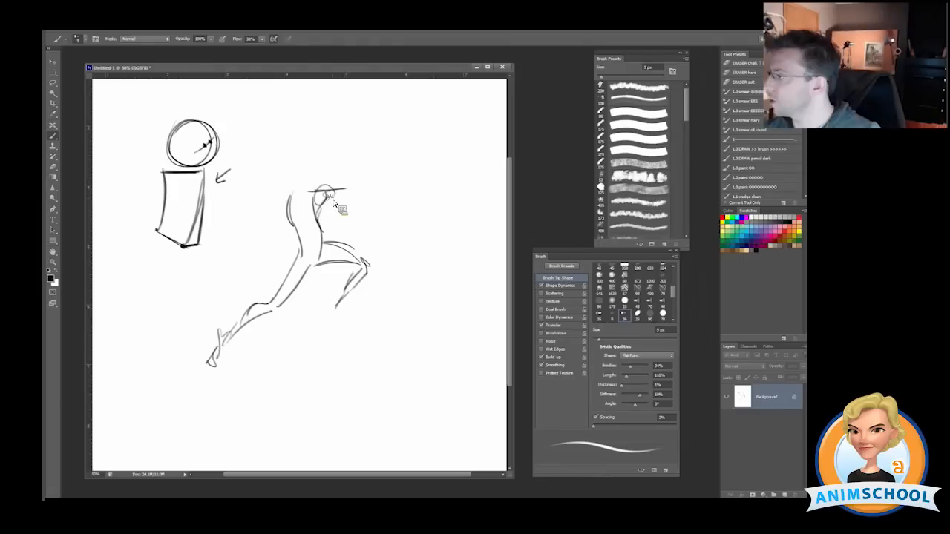
Extend the lunging figure's arms, then gesture a right-hand figure with torso, arm, head and trailing kicking leg
left_click_drag(319, 201, 371, 167)
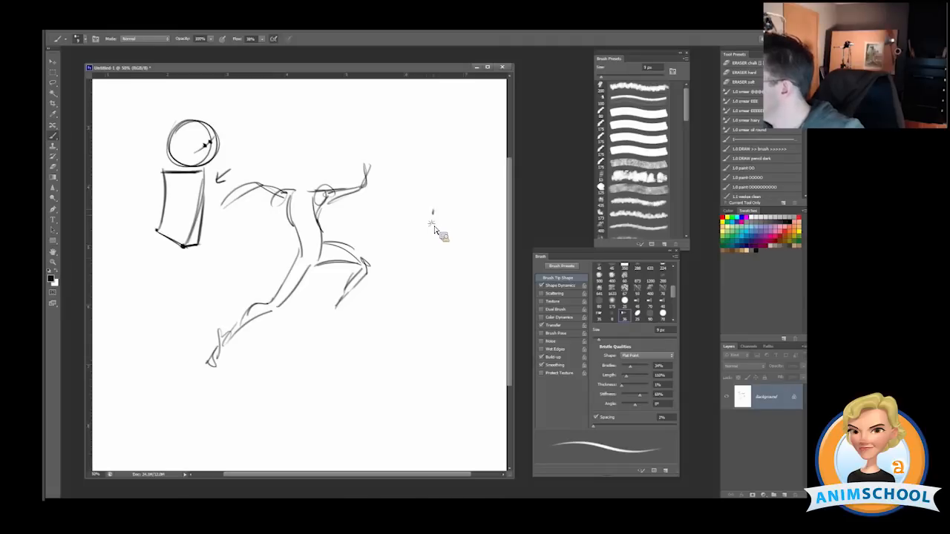
left_click_drag(451, 208, 454, 256)
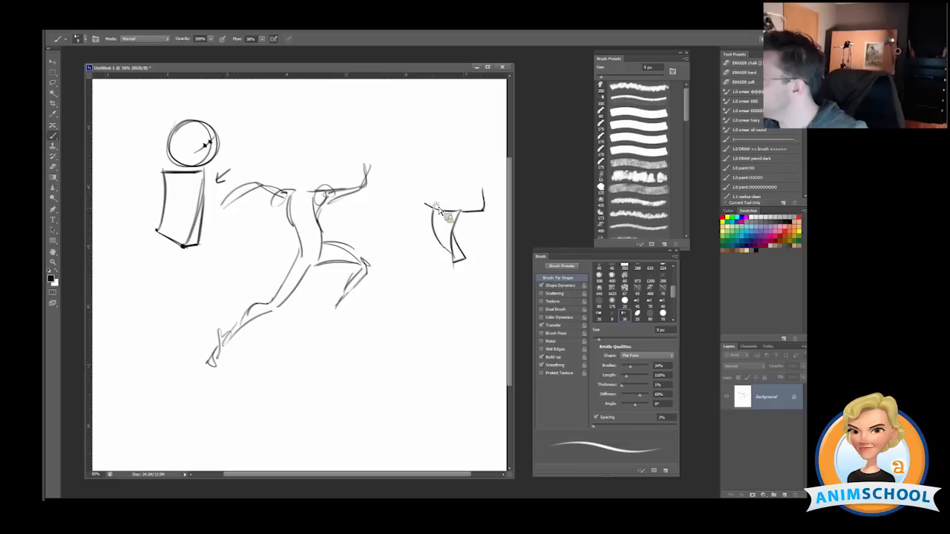
left_click_drag(430, 204, 393, 216)
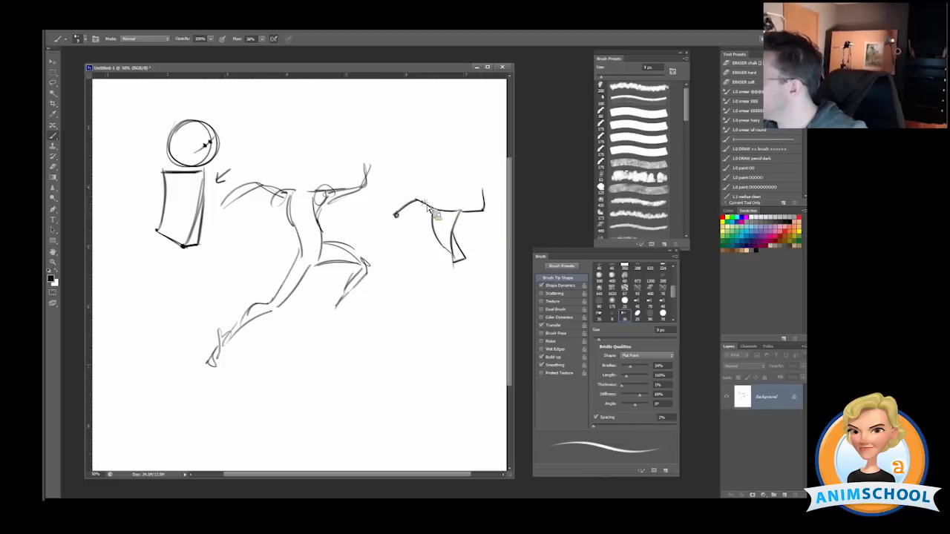
left_click_drag(400, 212, 482, 200)
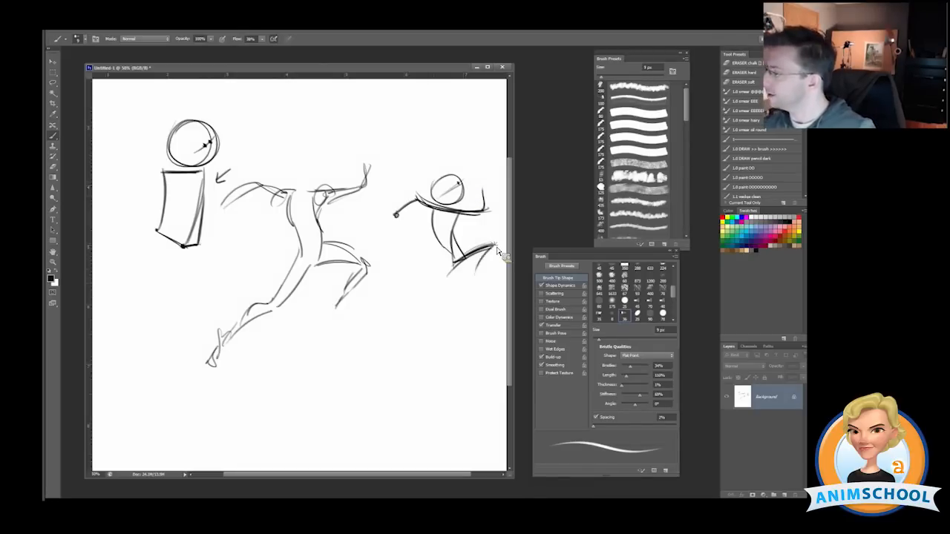
left_click_drag(490, 245, 427, 311)
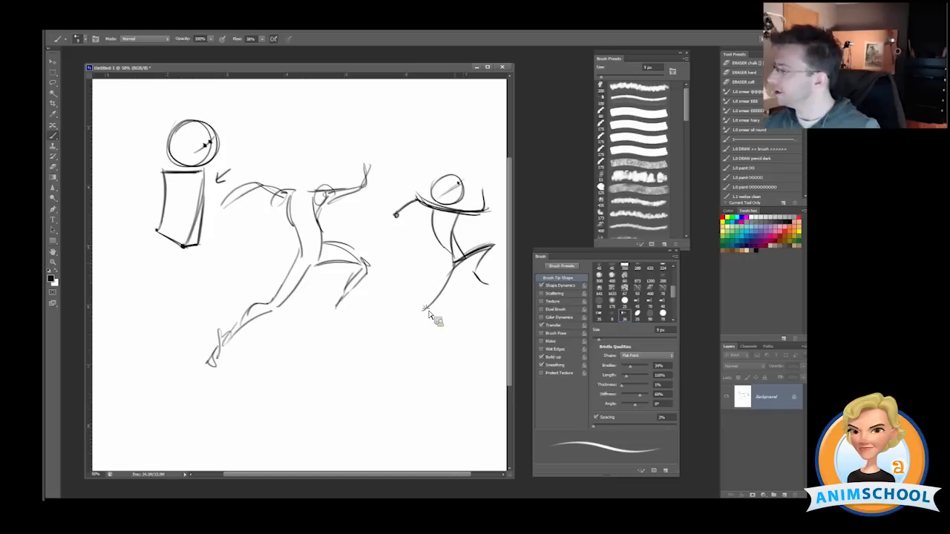